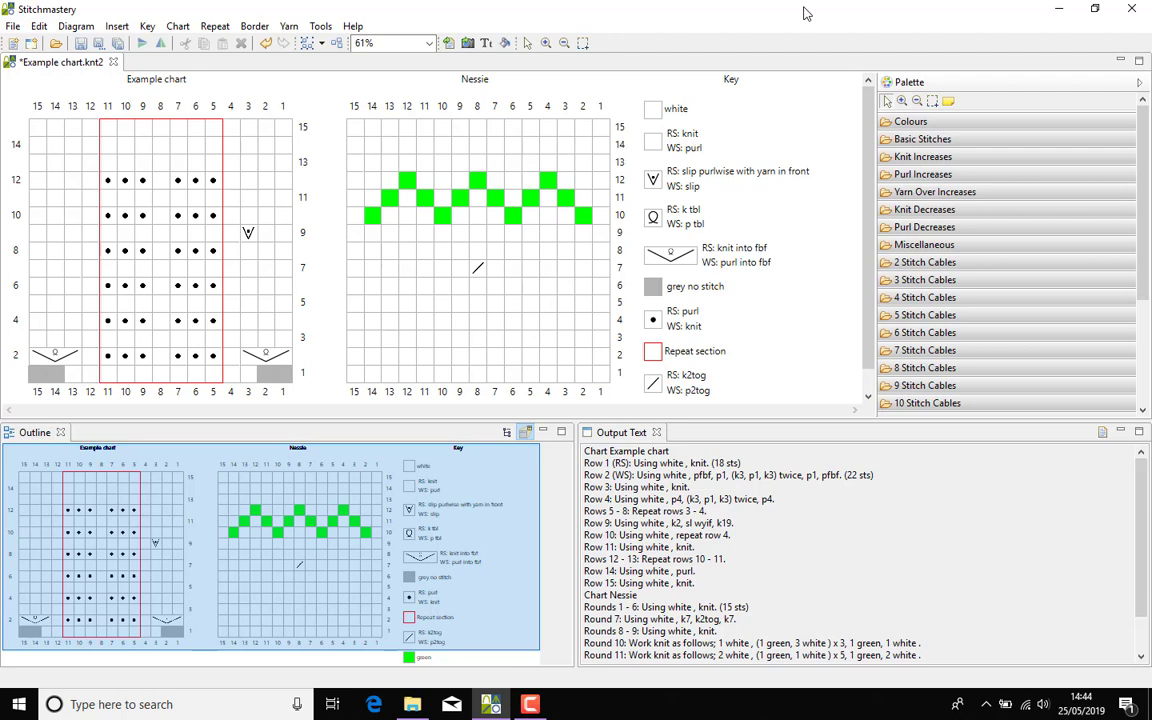
{"action": "mouse_move", "coordinate": [820, 194]}
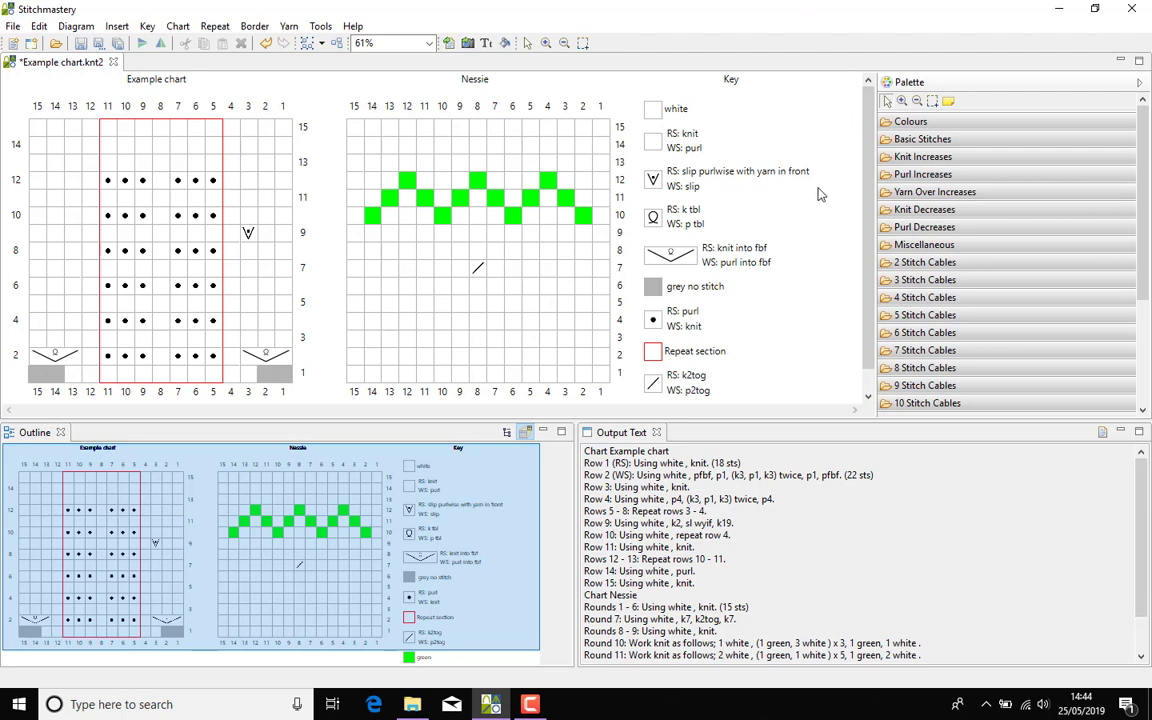
{"action": "mouse_move", "coordinate": [722, 140]}
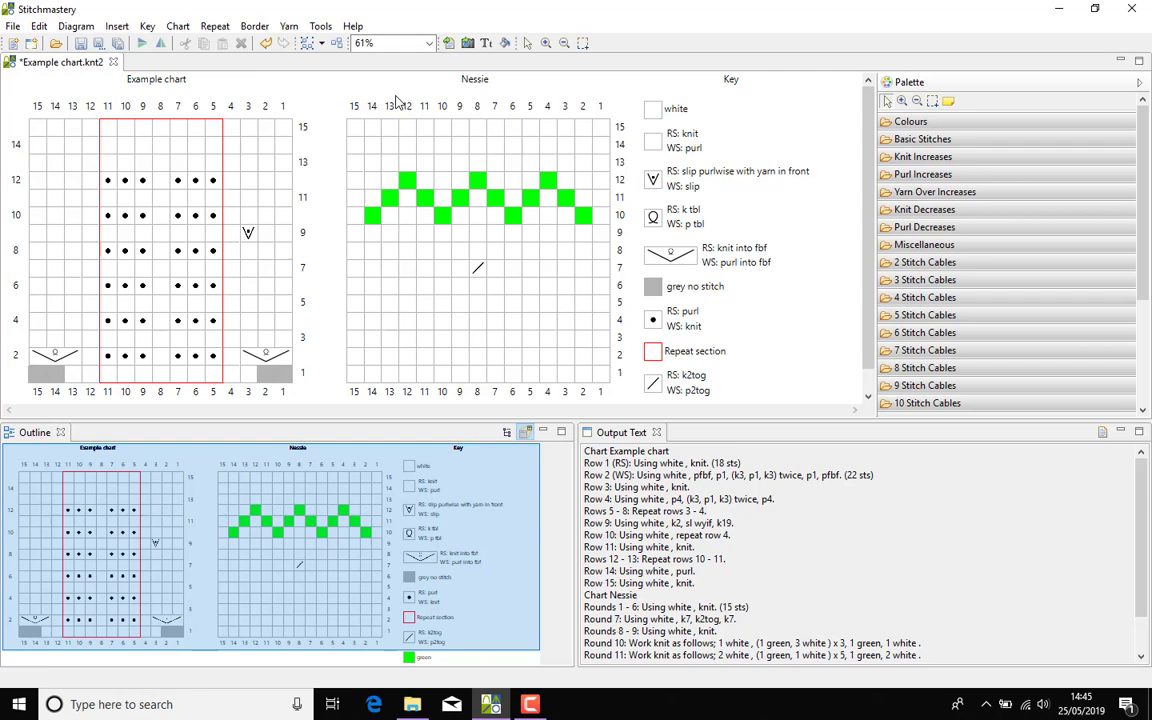
Step: Bring up the diagram's Stitch Library and Text Templates settings
{"action": "left_click", "coordinate": [76, 24]}
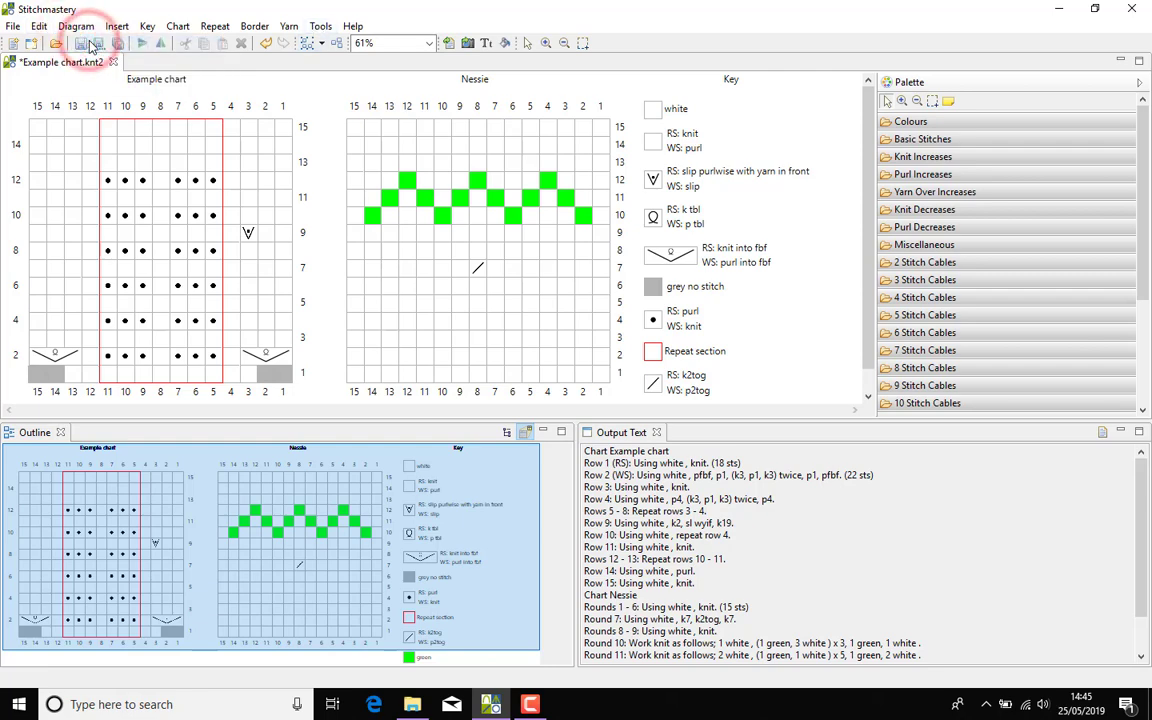
{"action": "left_click", "coordinate": [92, 44]}
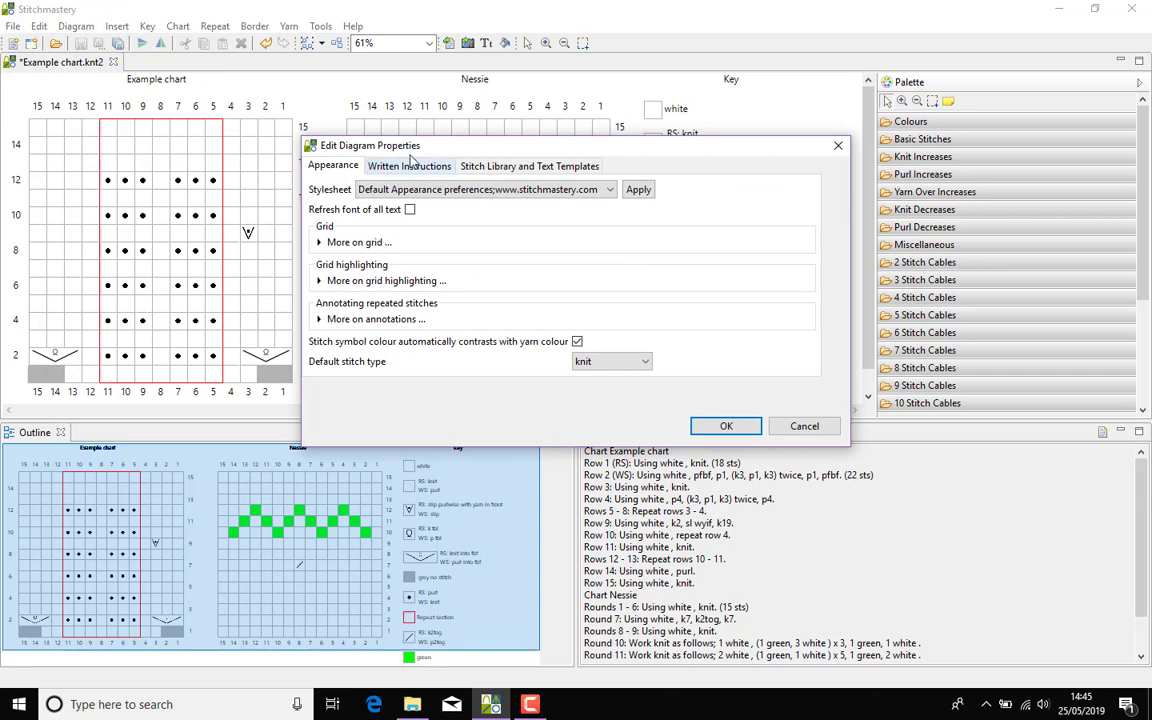
{"action": "left_click", "coordinate": [528, 164]}
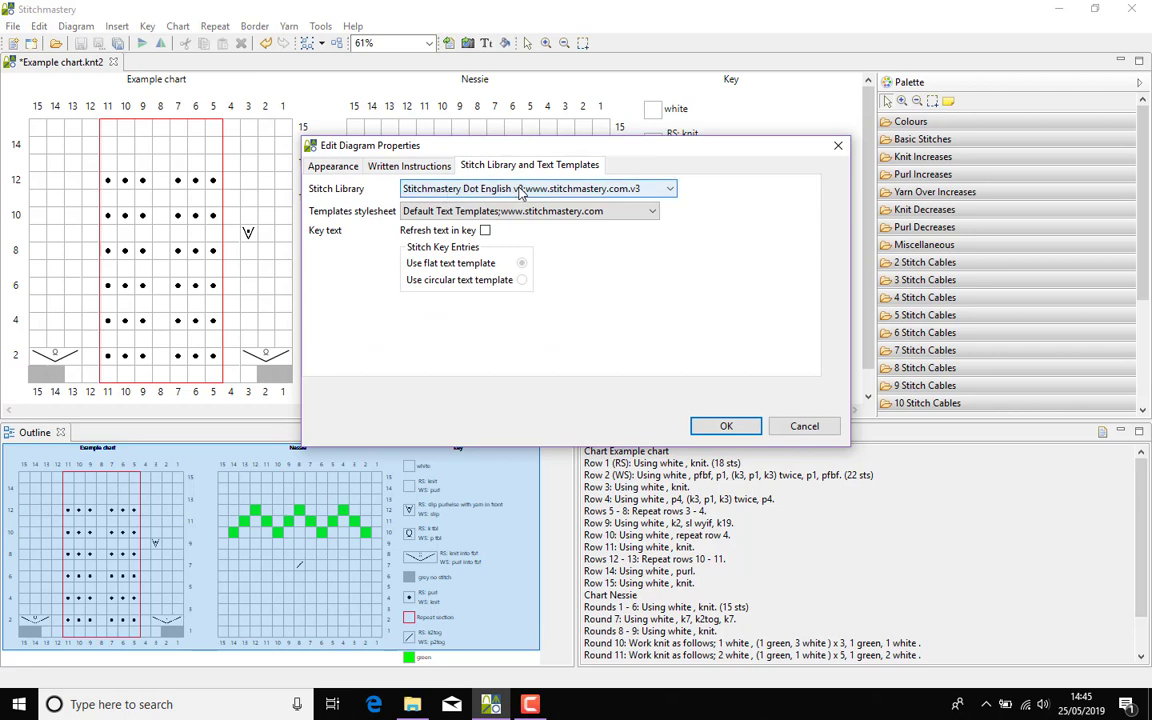
{"action": "mouse_move", "coordinate": [460, 198]}
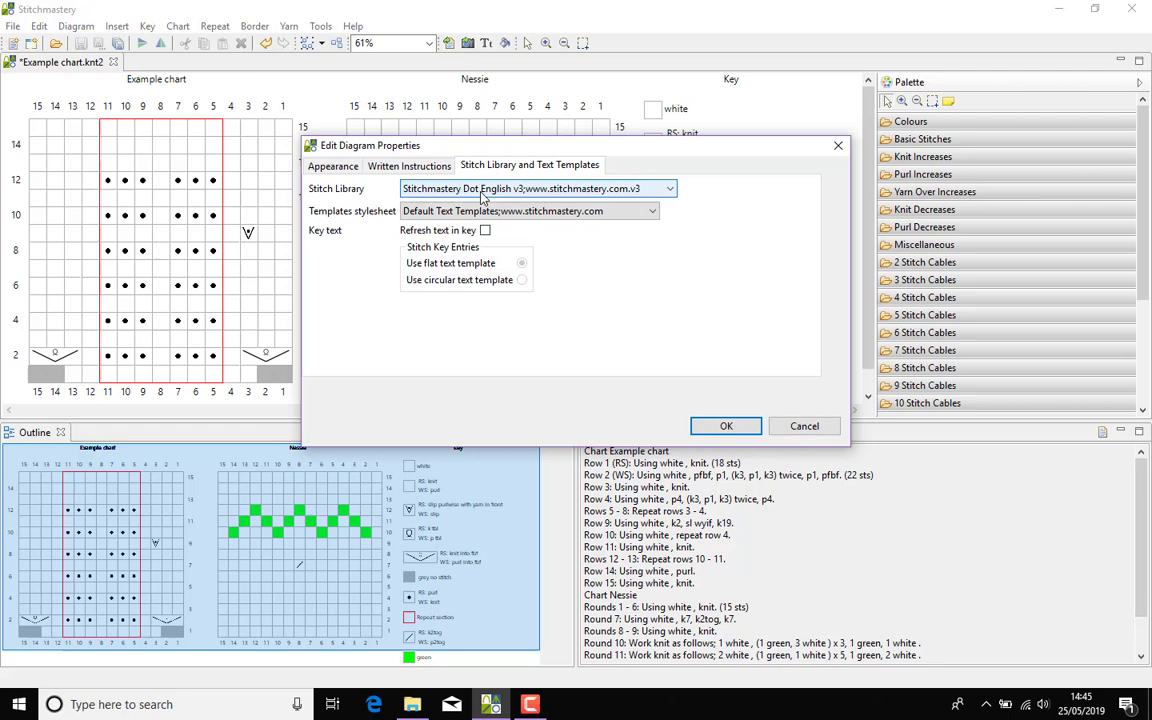
Step: Choose the Dot Deutsch stitch library and Deutsch Default Text Templates, with Refresh text in key ticked
{"action": "left_click", "coordinate": [668, 188]}
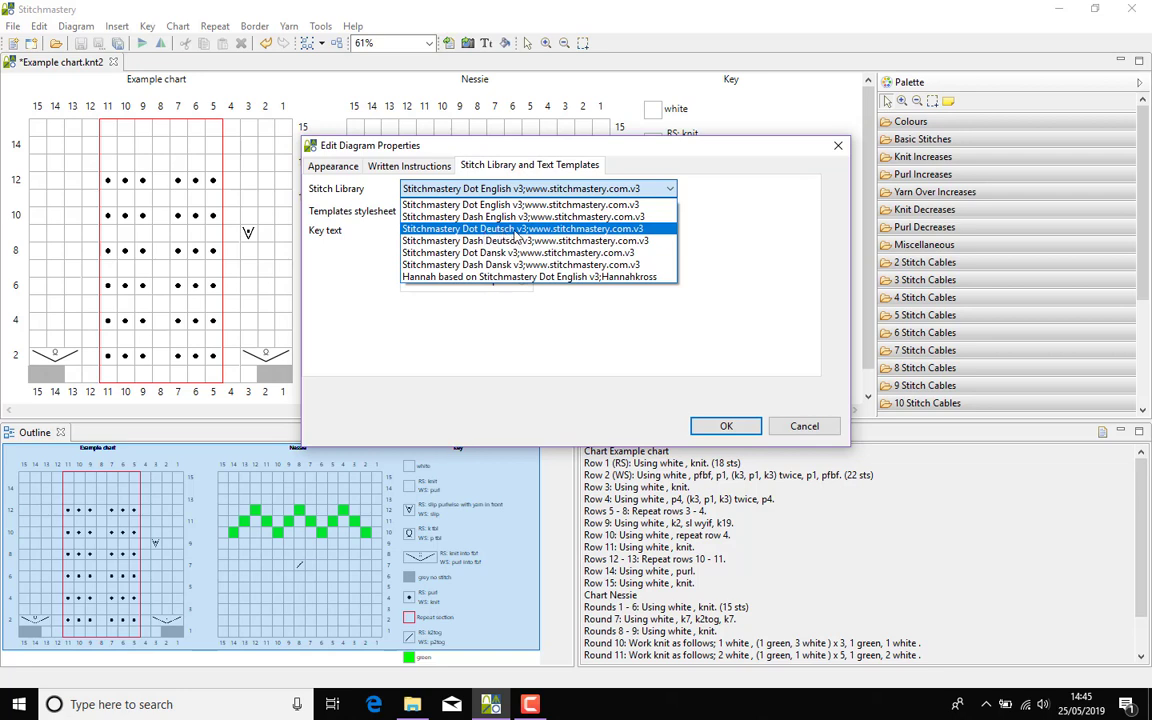
{"action": "left_click", "coordinate": [520, 228]}
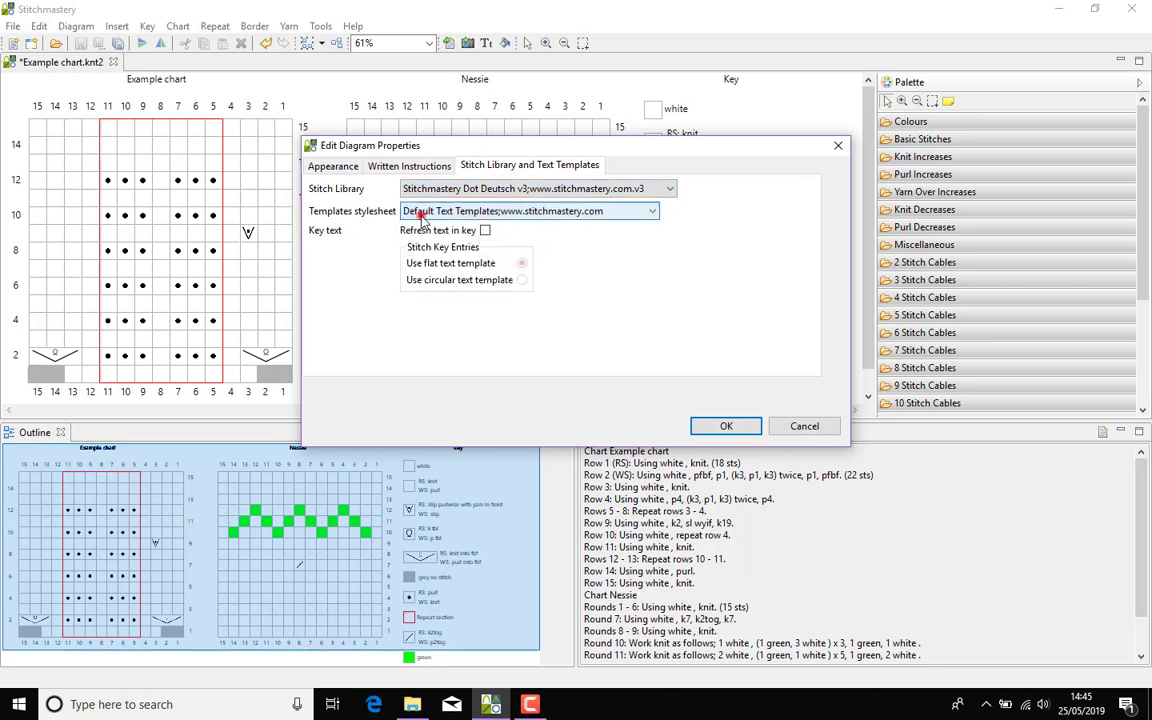
{"action": "left_click", "coordinate": [652, 212]}
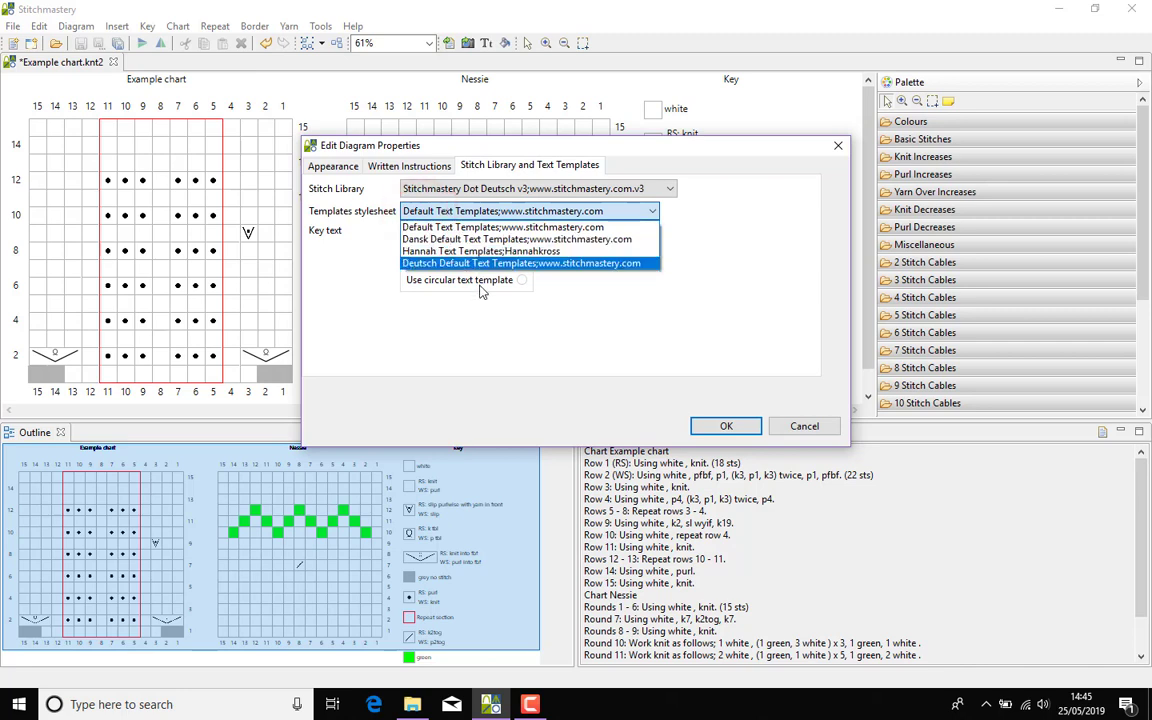
{"action": "left_click", "coordinate": [524, 264]}
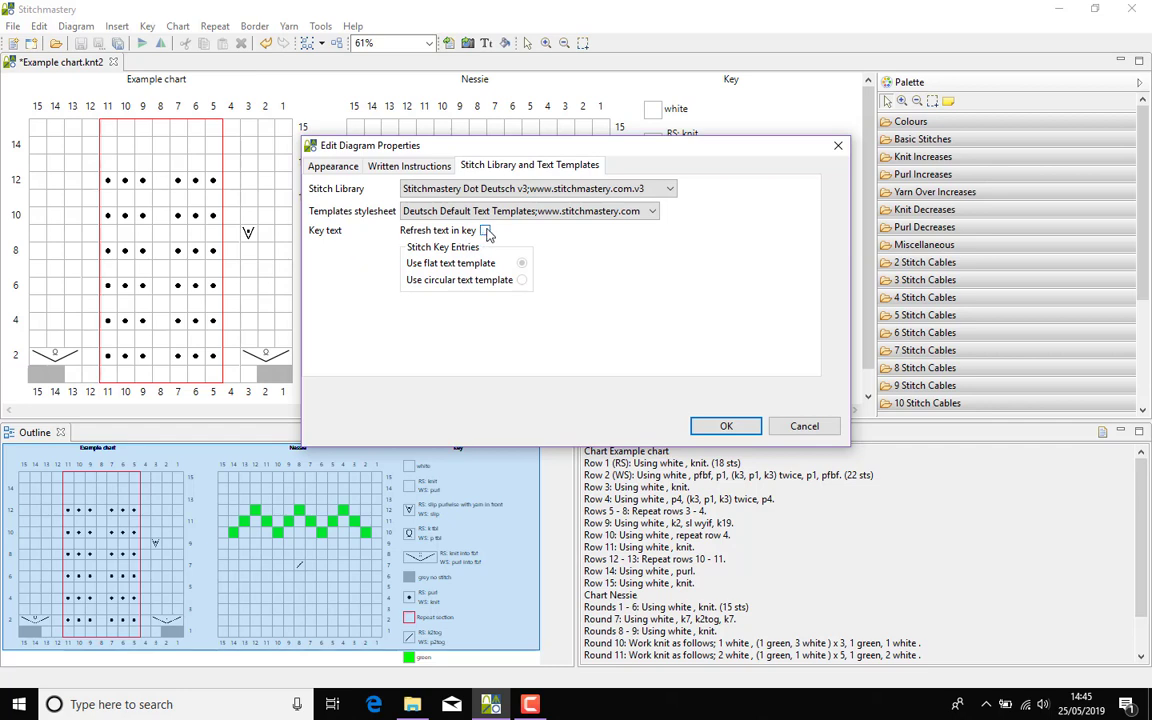
{"action": "left_click", "coordinate": [484, 230]}
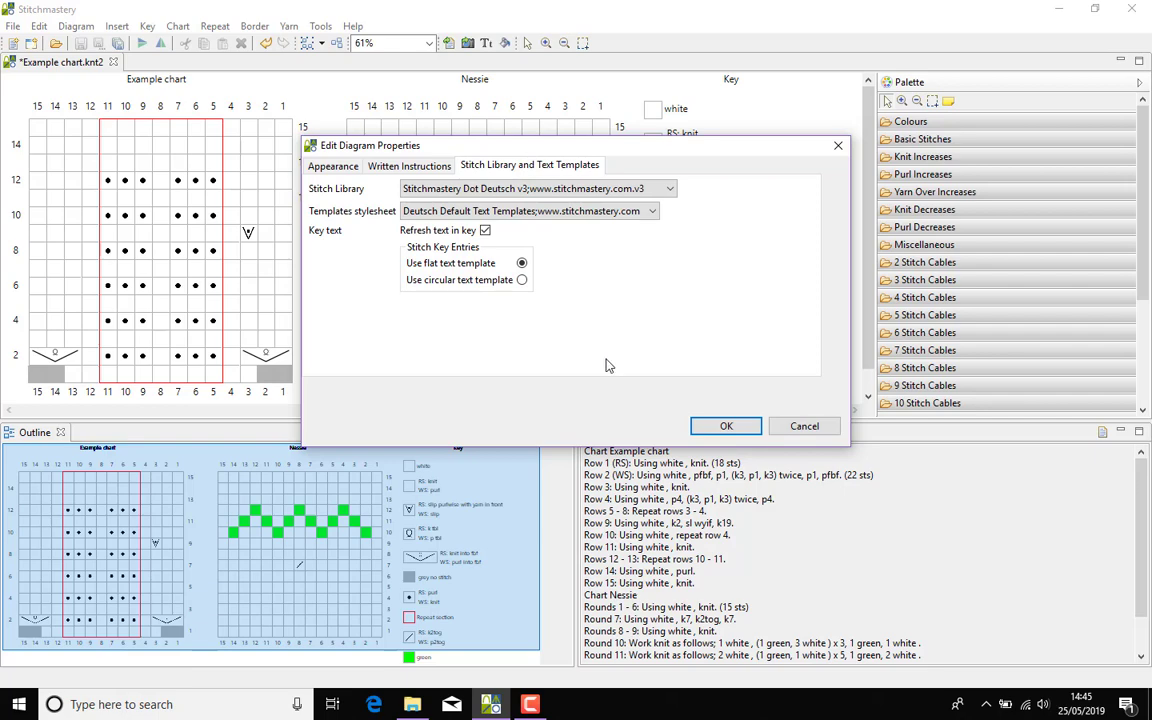
{"action": "mouse_move", "coordinate": [726, 426]}
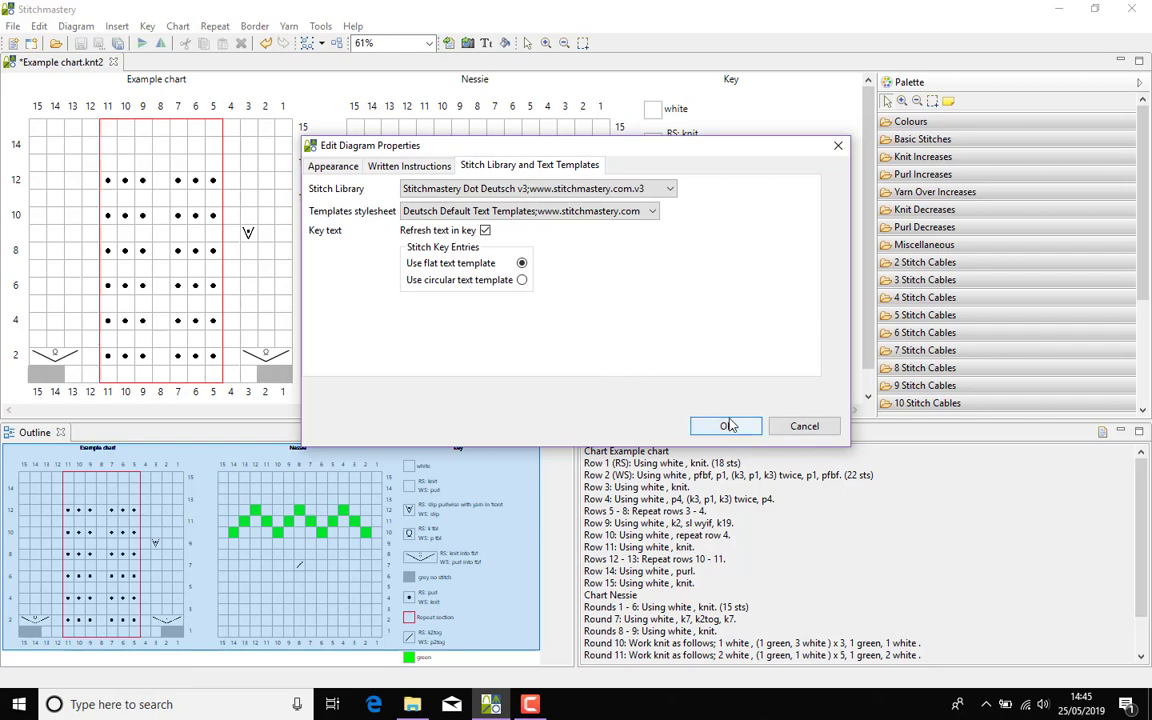
Step: Apply the German settings so the key becomes Legende and the output text reads in German
{"action": "left_click", "coordinate": [726, 426]}
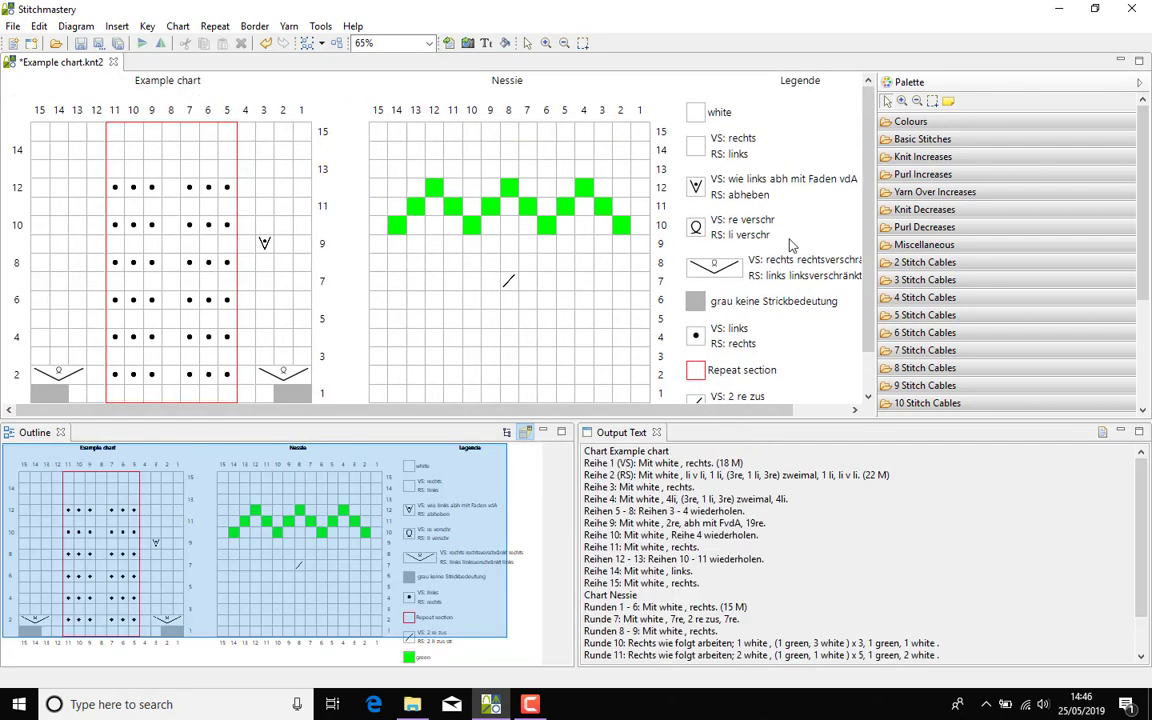
{"action": "mouse_move", "coordinate": [762, 308]}
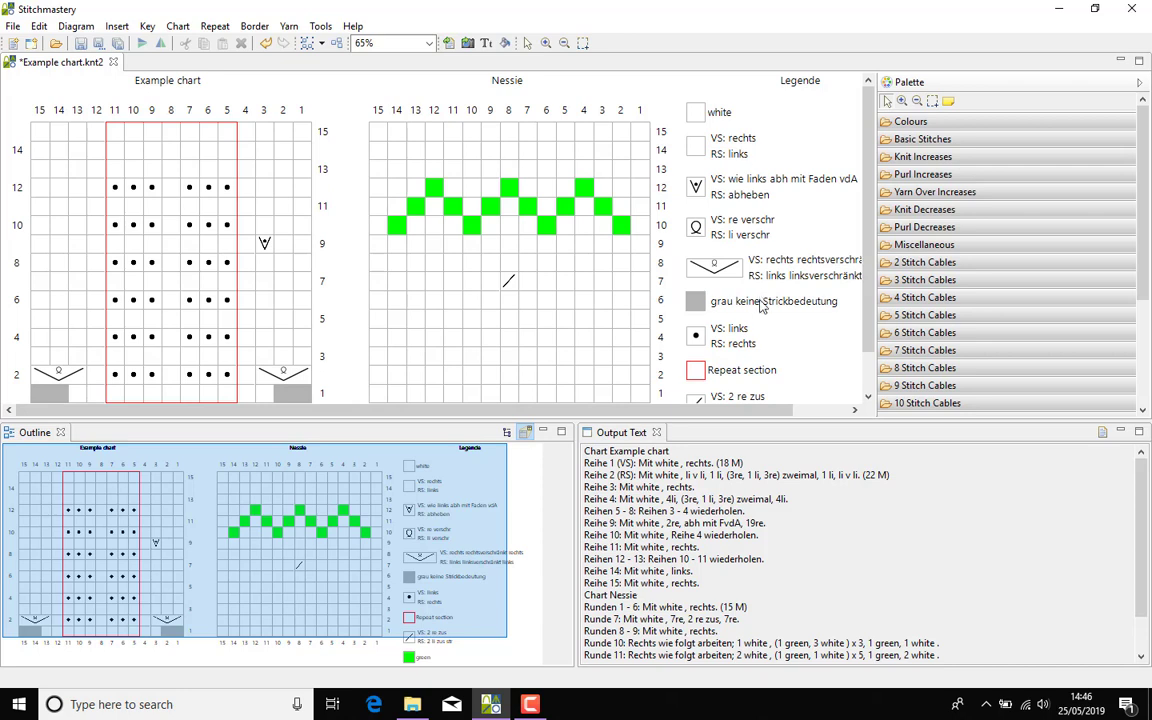
{"action": "mouse_move", "coordinate": [796, 94]}
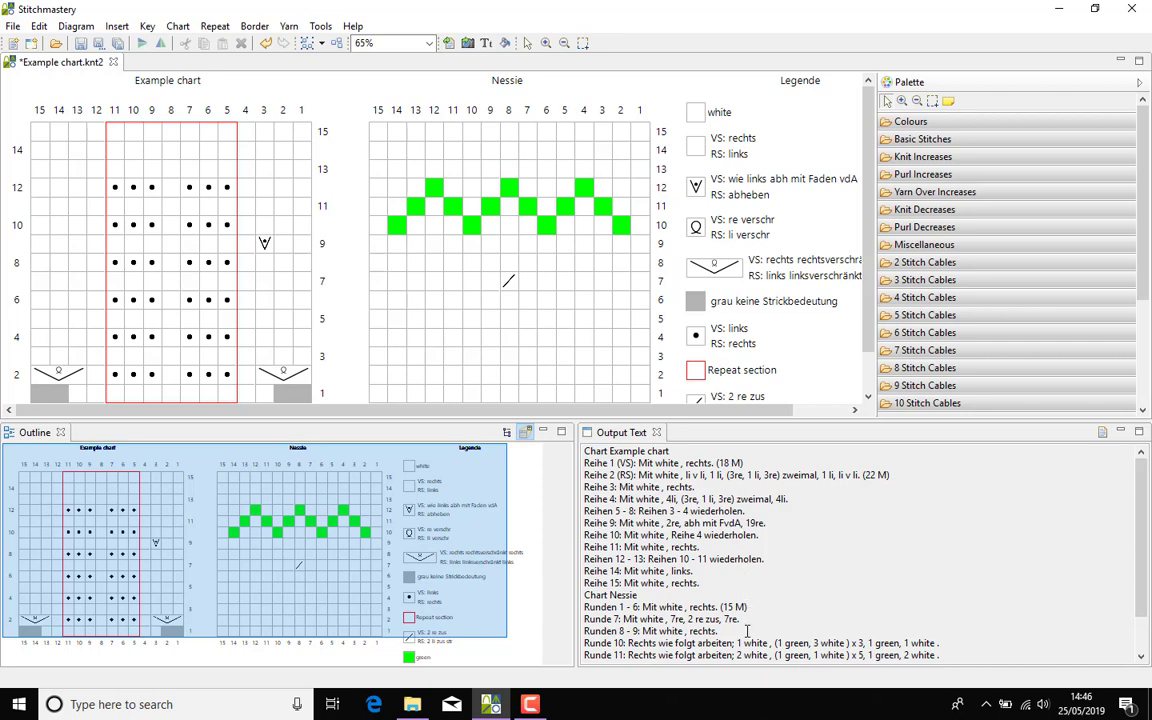
{"action": "mouse_move", "coordinate": [680, 512]}
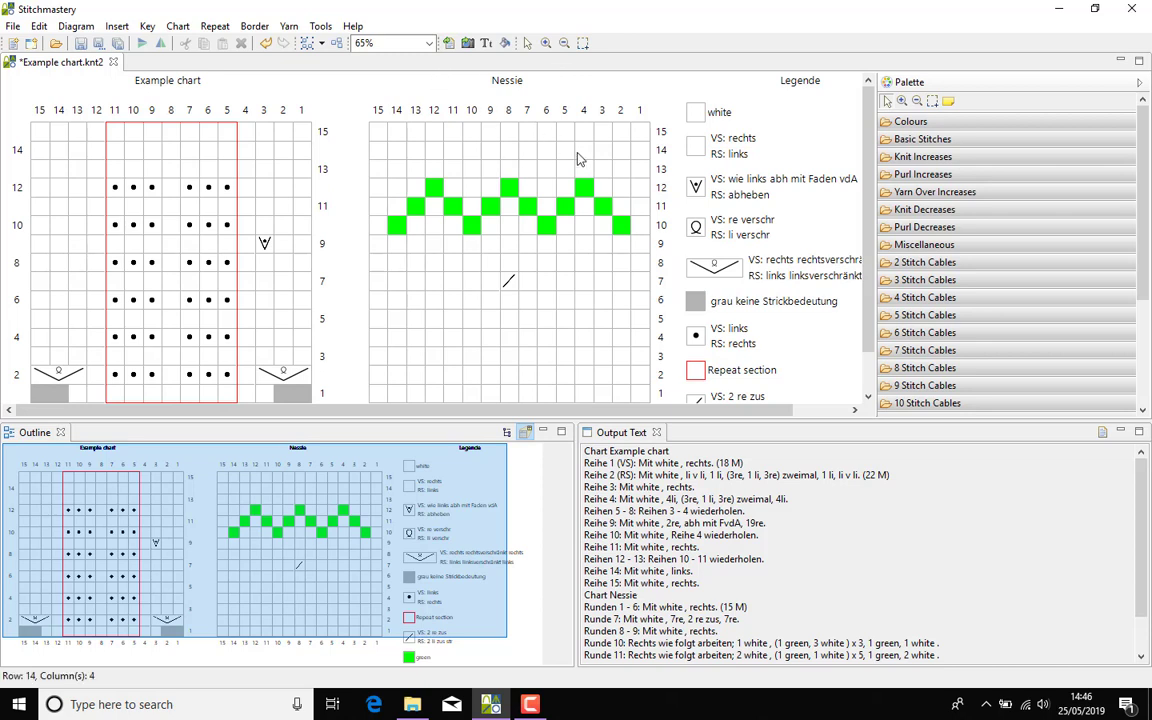
{"action": "mouse_move", "coordinate": [548, 122]}
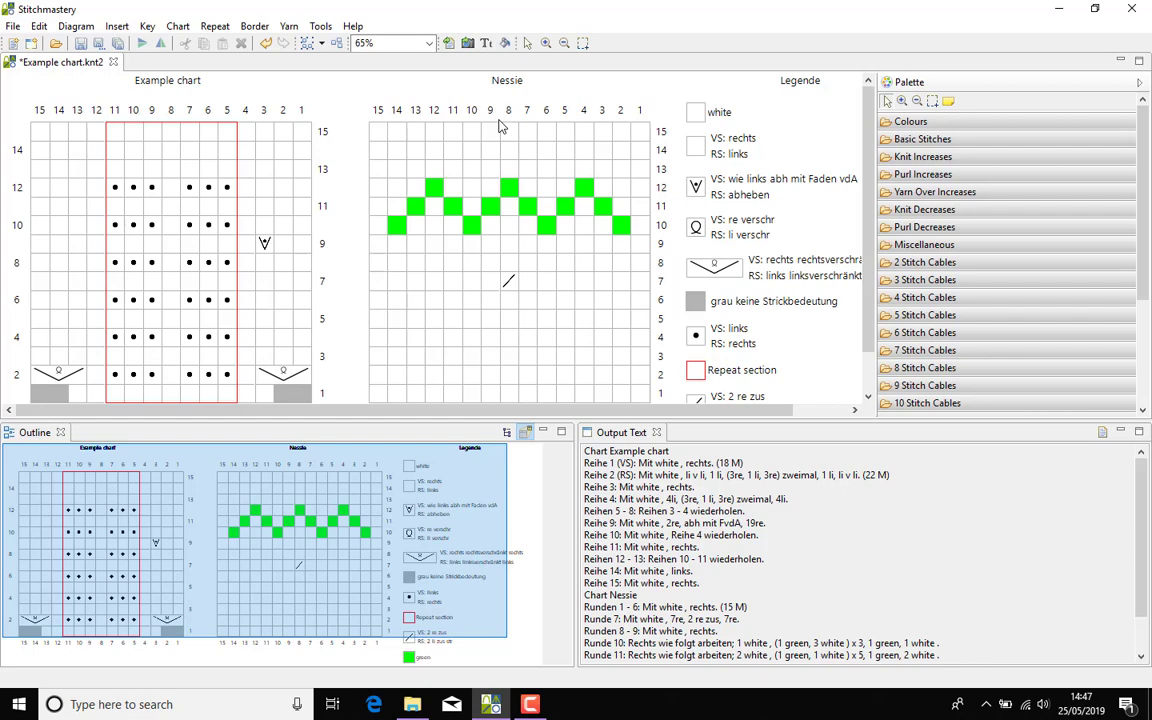
{"action": "mouse_move", "coordinate": [480, 102]}
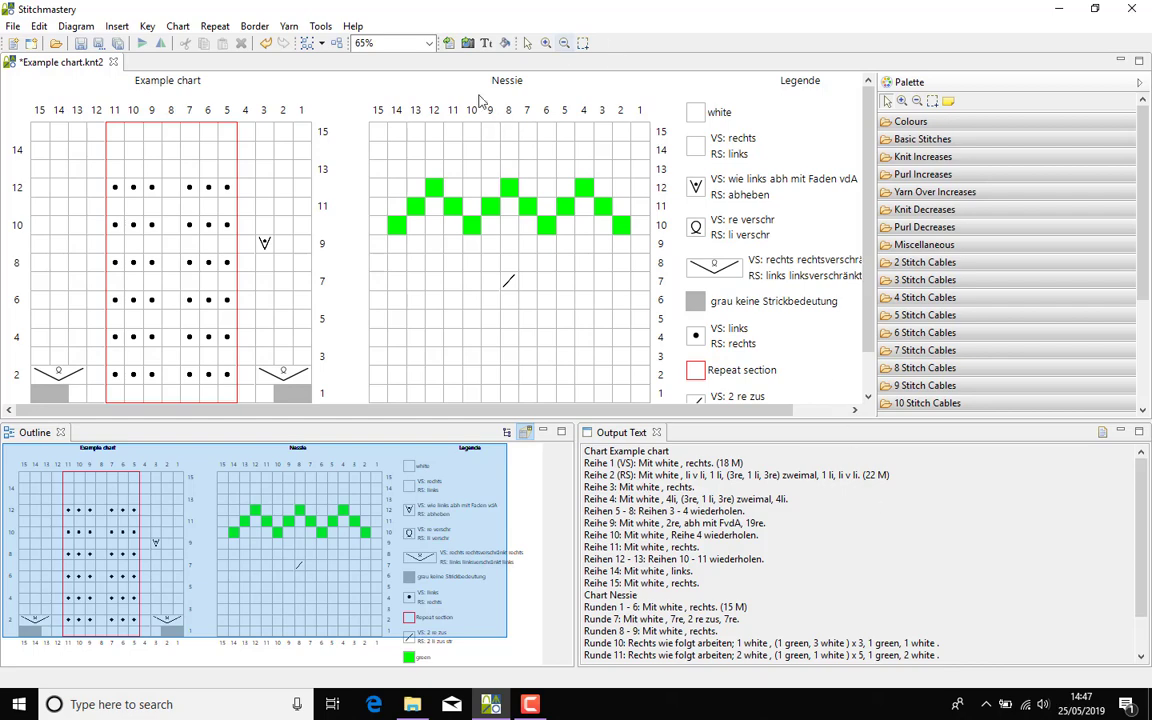
{"action": "double_click", "coordinate": [508, 84]}
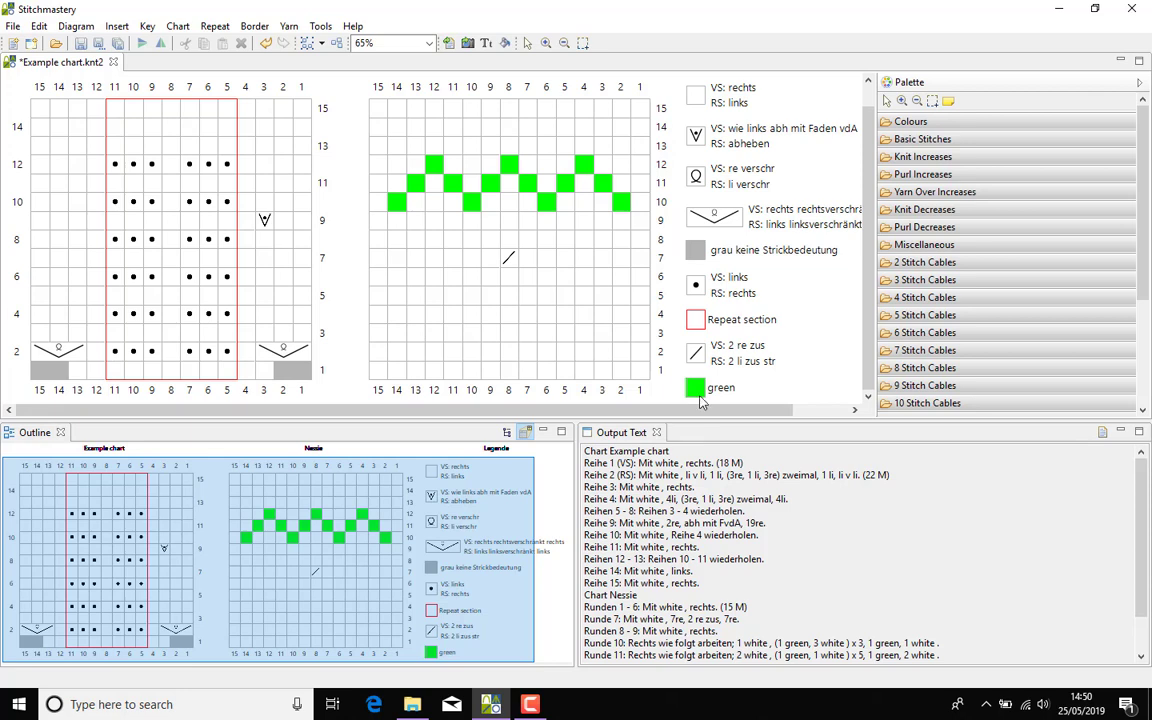
{"action": "mouse_move", "coordinate": [788, 636]}
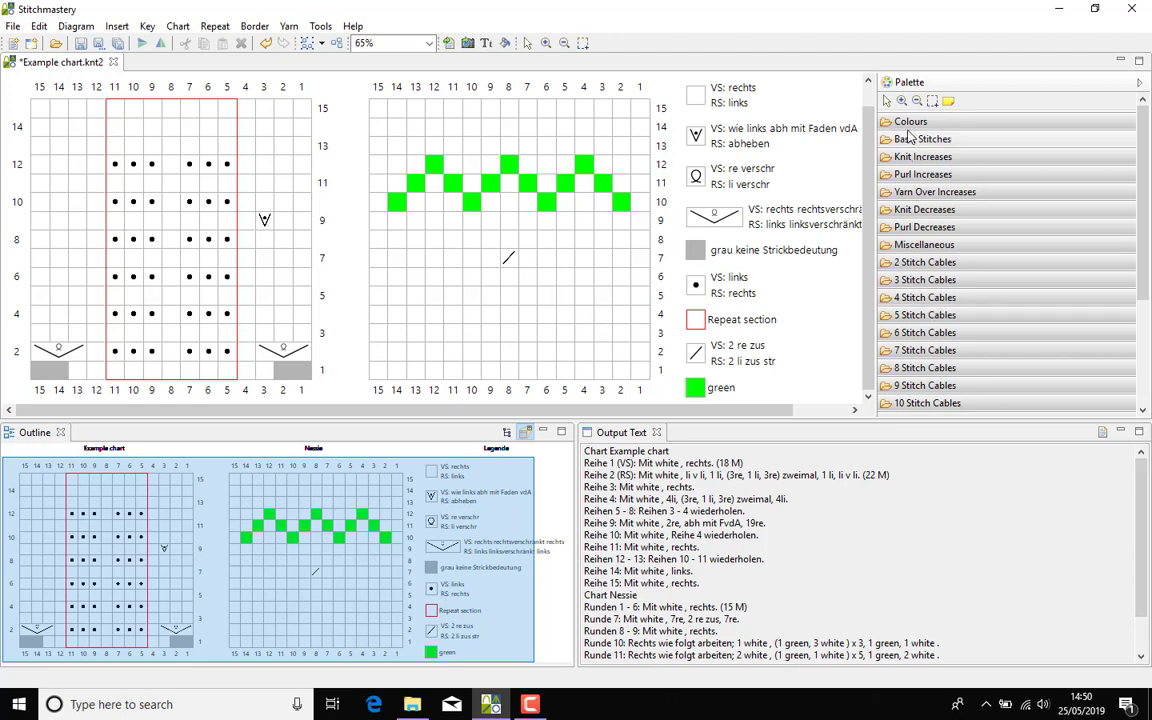
Step: Expand the palette colours and paint a Nessie stitch with grün so it joins the key
{"action": "left_click", "coordinate": [910, 122]}
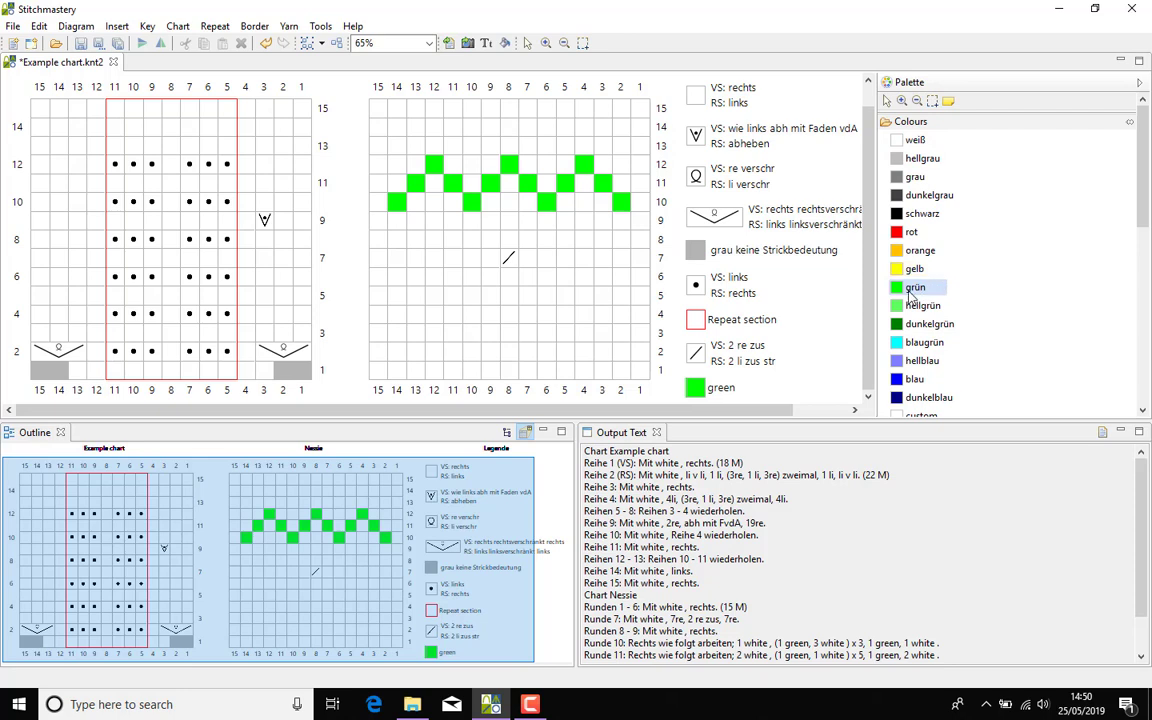
{"action": "mouse_move", "coordinate": [732, 206]}
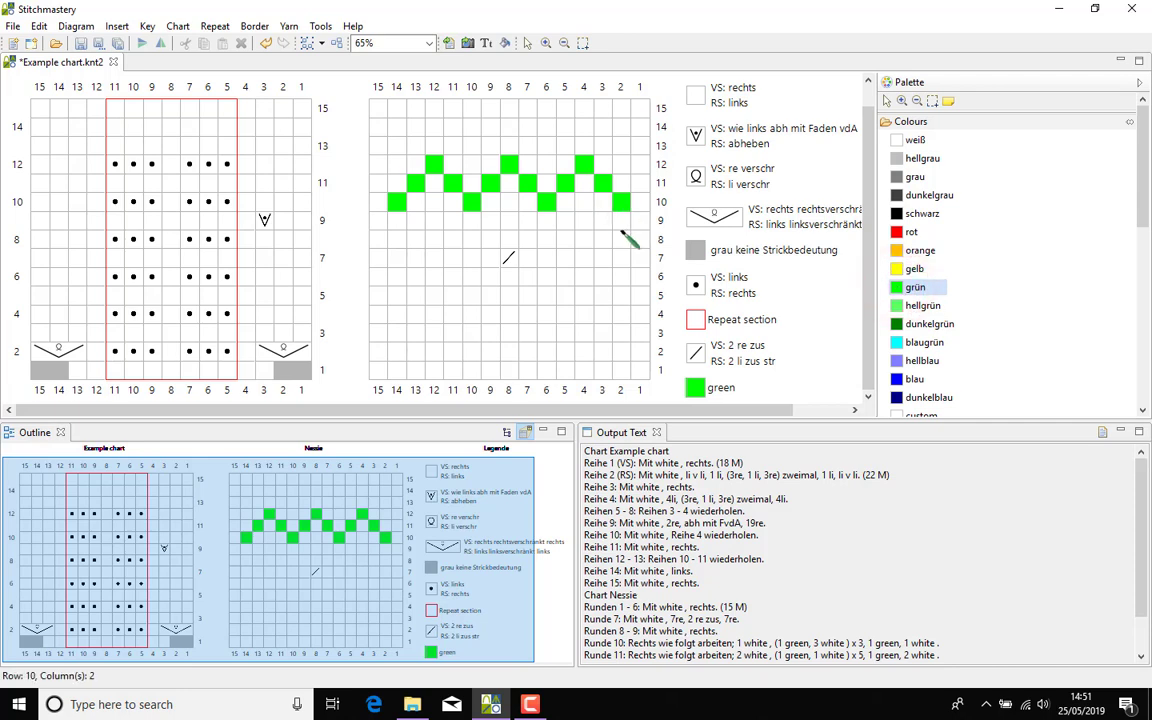
{"action": "mouse_move", "coordinate": [718, 376]}
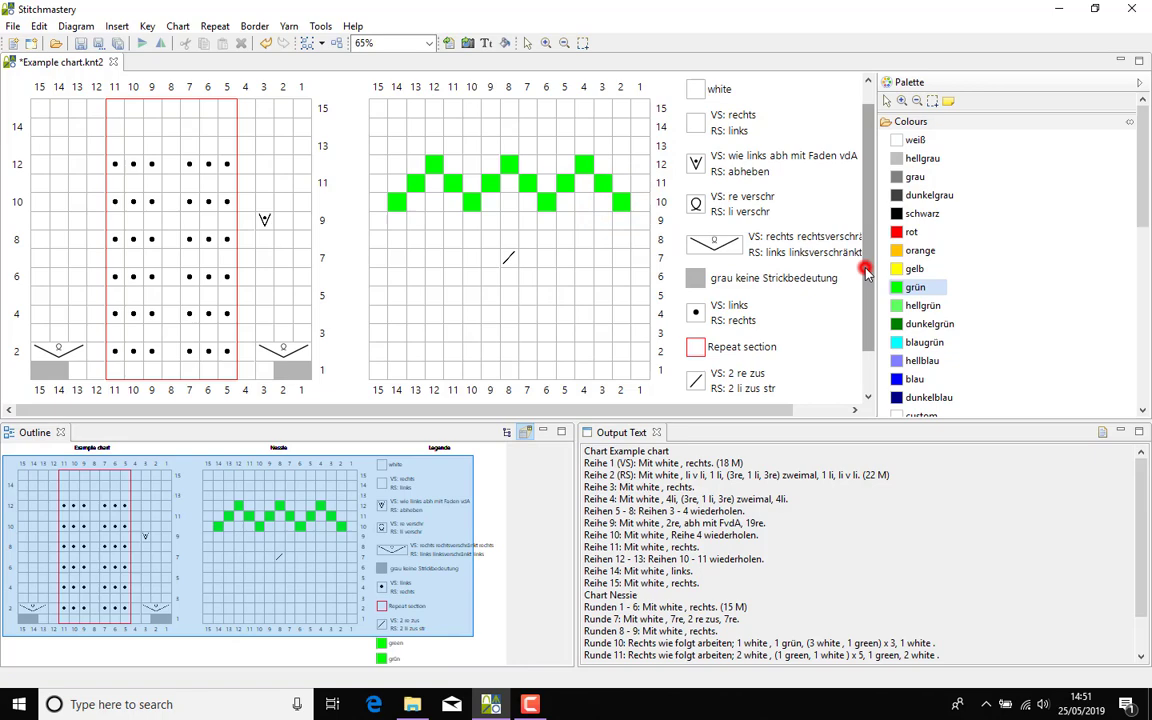
{"action": "scroll", "scroll_direction": "down", "scroll_amount": 3}
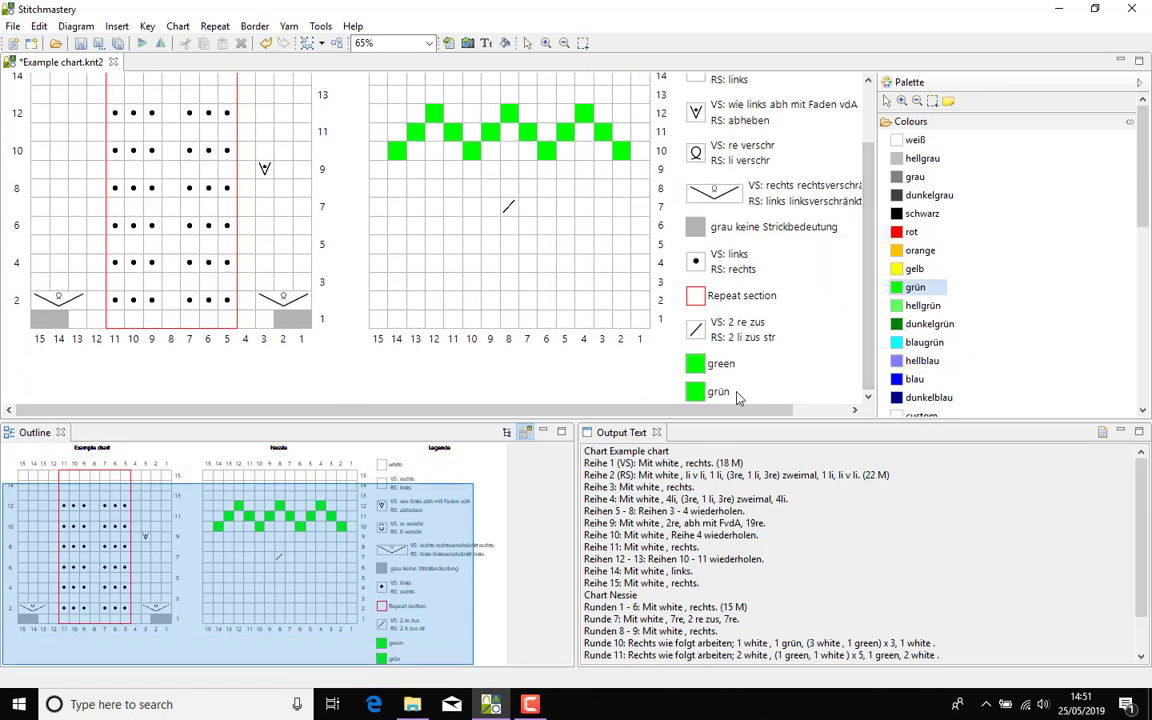
{"action": "mouse_move", "coordinate": [744, 392]}
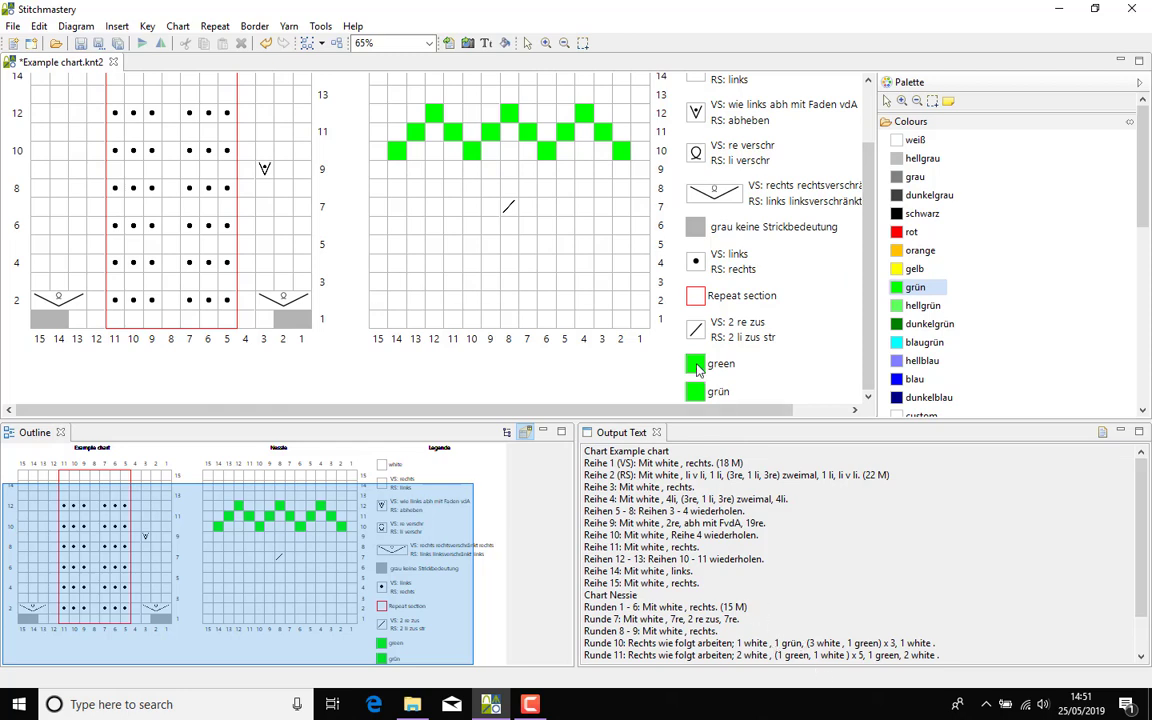
Step: Delete the English green yarn from the key, replacing its stitches with grün
{"action": "left_click", "coordinate": [696, 364]}
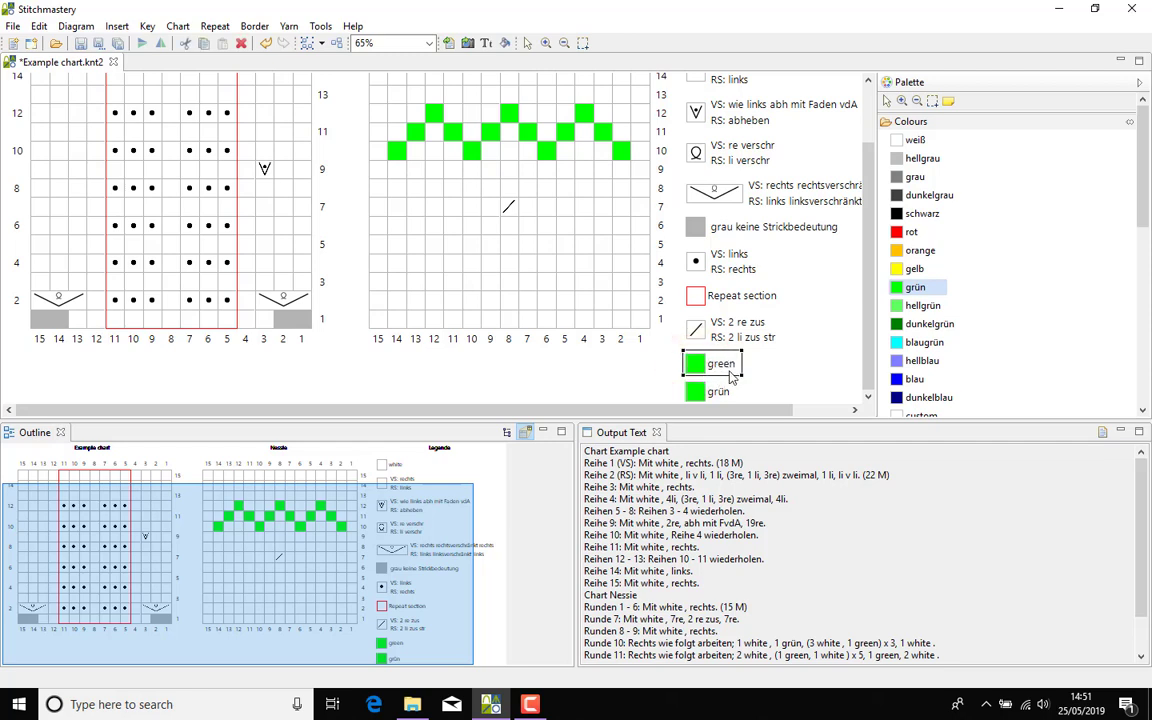
{"action": "mouse_move", "coordinate": [682, 372]}
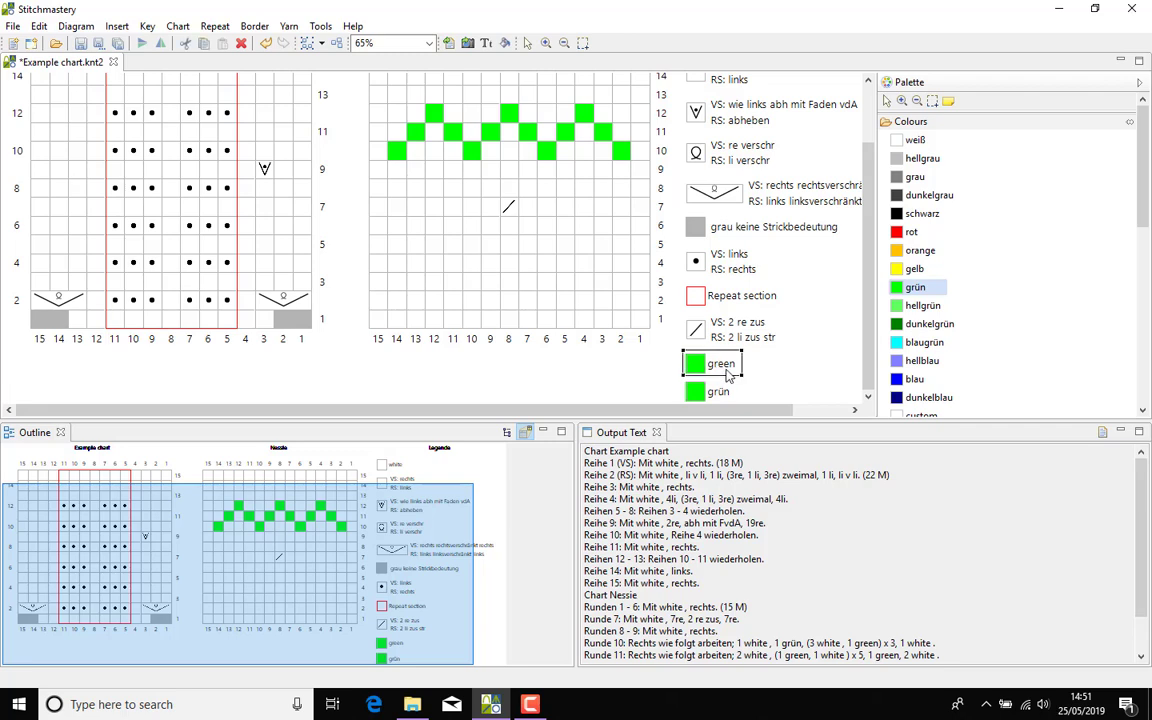
{"action": "left_click", "coordinate": [720, 364]}
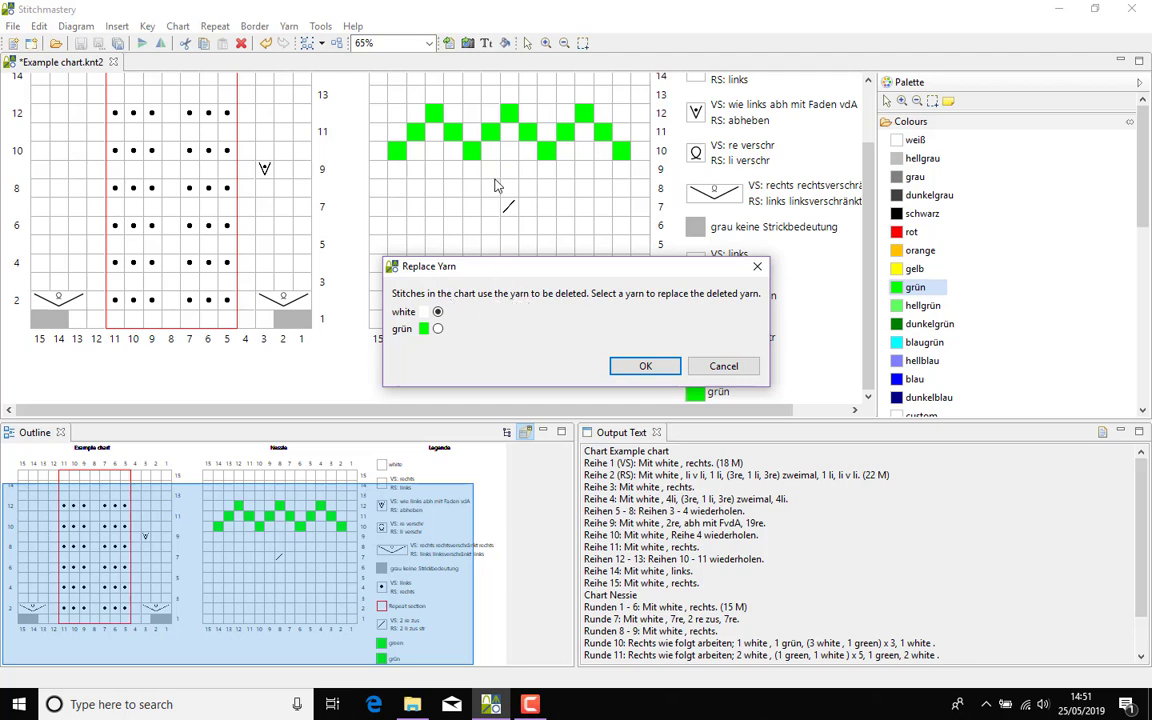
{"action": "mouse_move", "coordinate": [392, 148]}
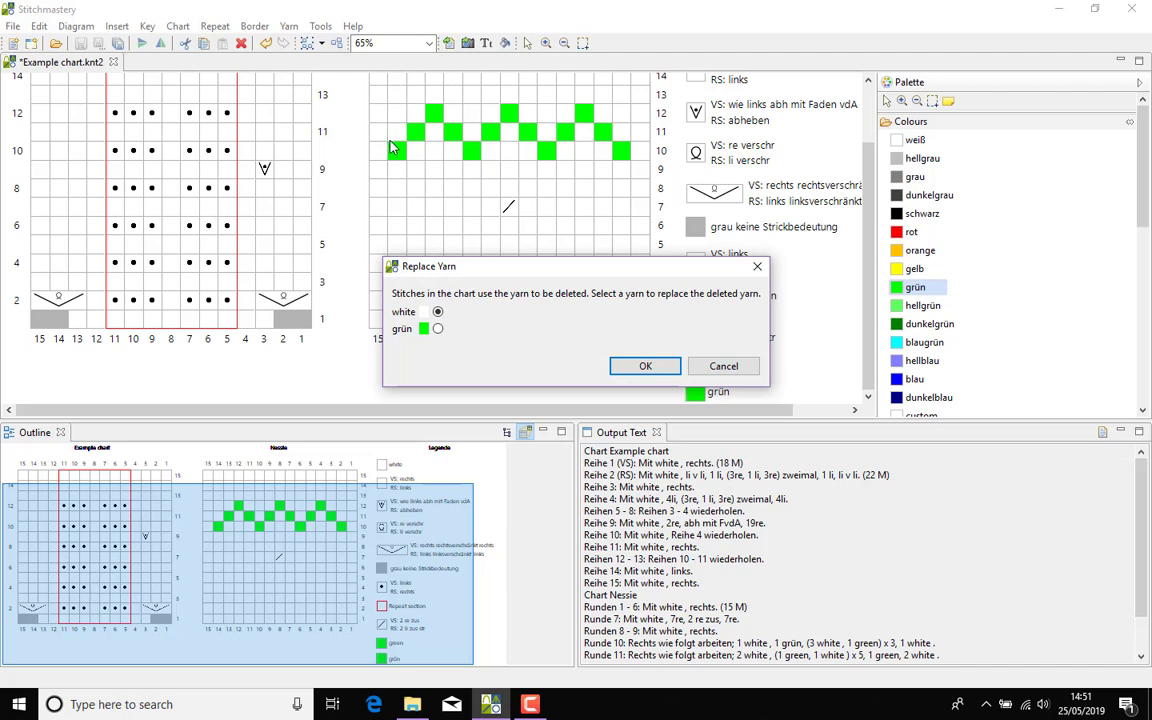
{"action": "mouse_move", "coordinate": [402, 136]}
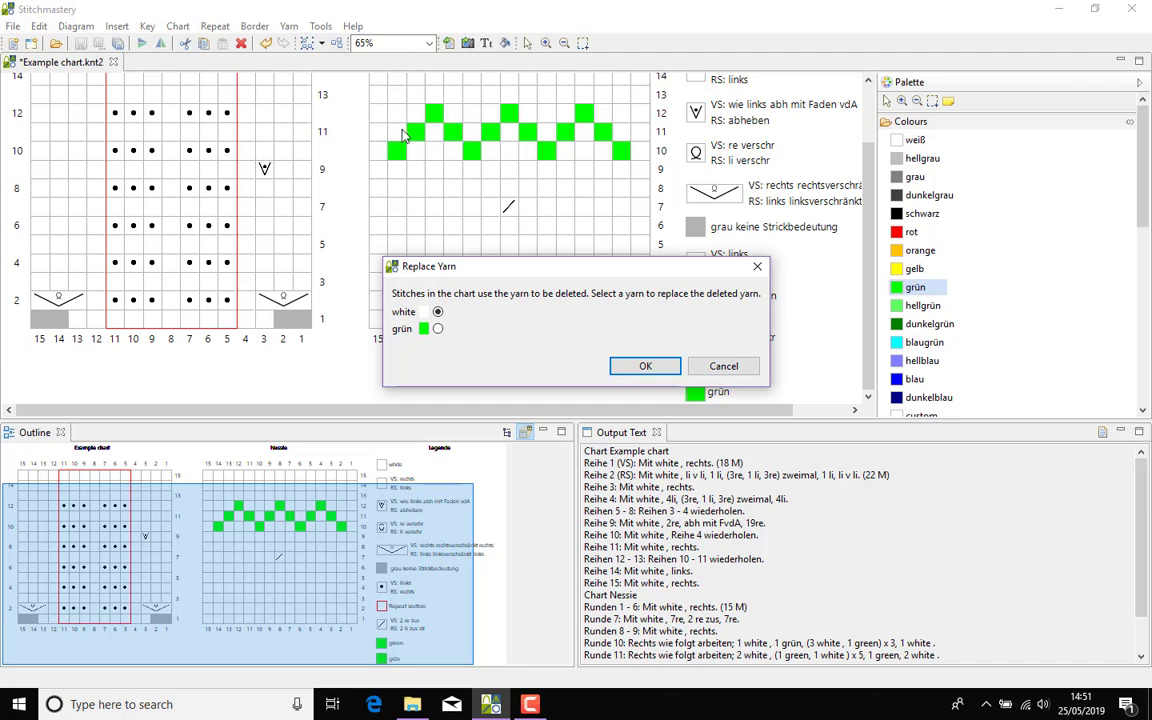
{"action": "mouse_move", "coordinate": [548, 128]}
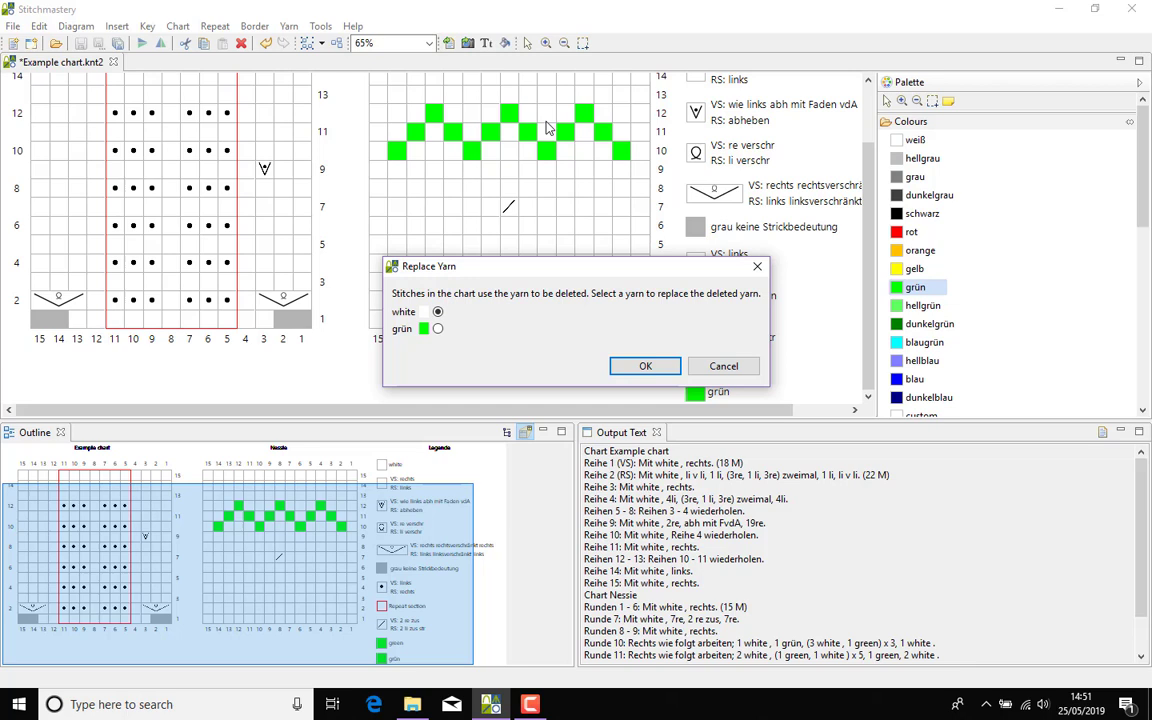
{"action": "mouse_move", "coordinate": [724, 304]}
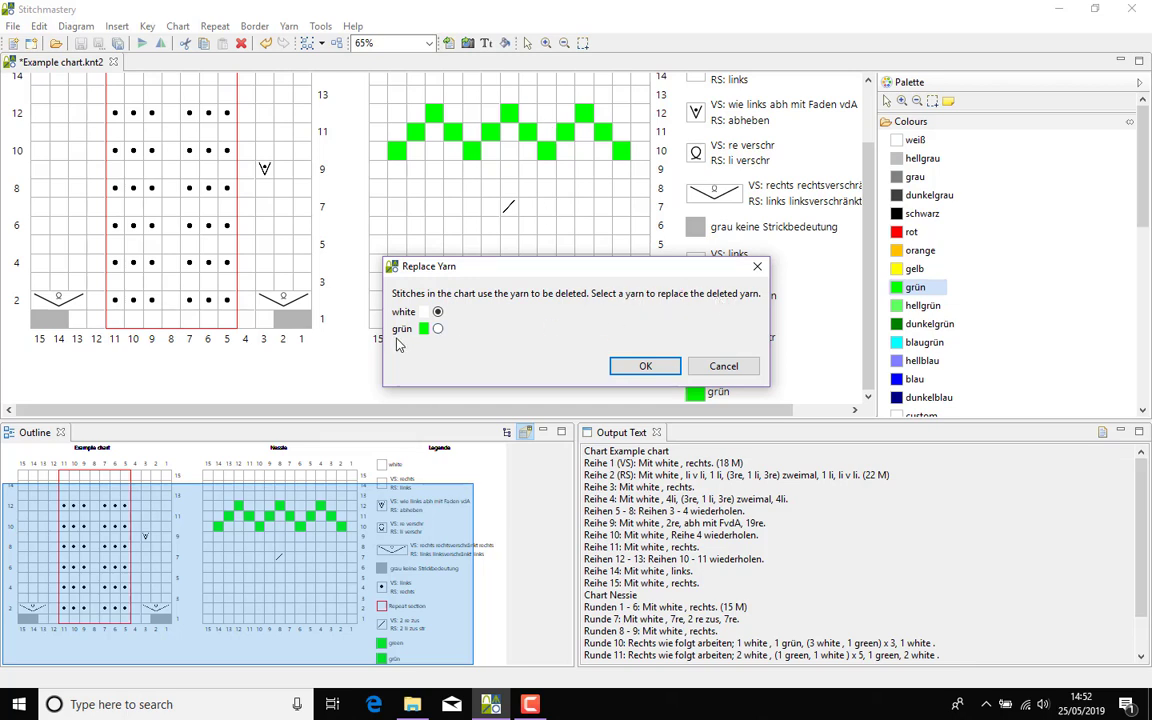
{"action": "left_click", "coordinate": [438, 328]}
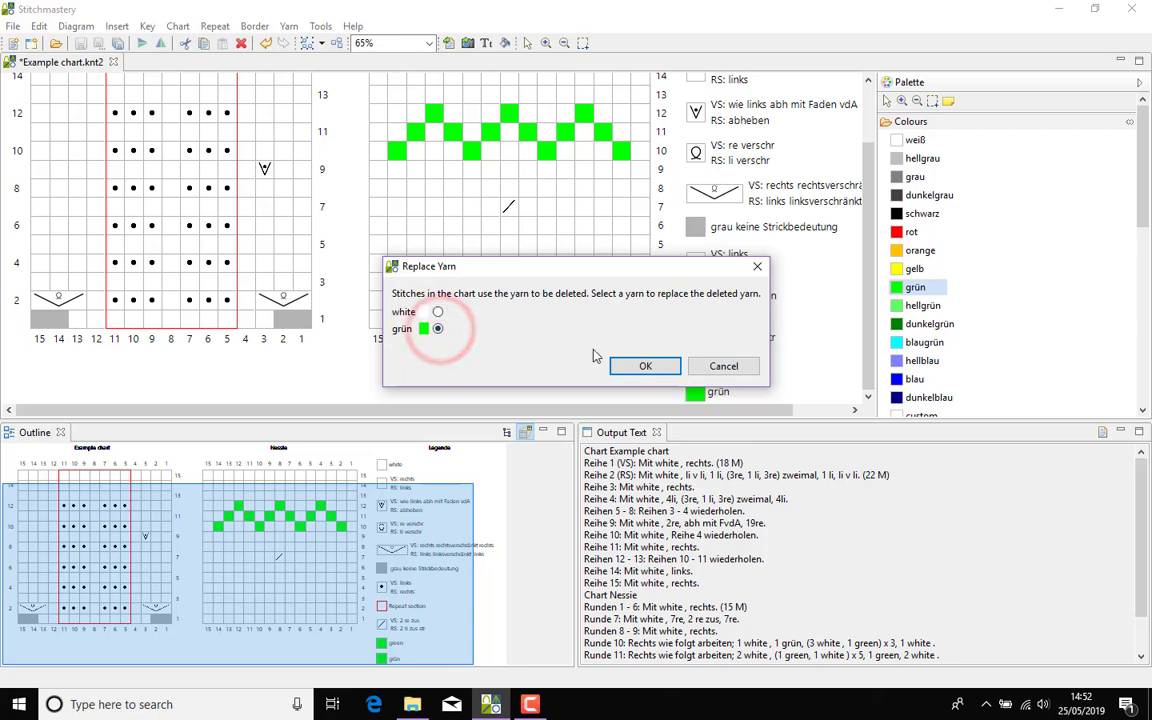
{"action": "left_click", "coordinate": [644, 364]}
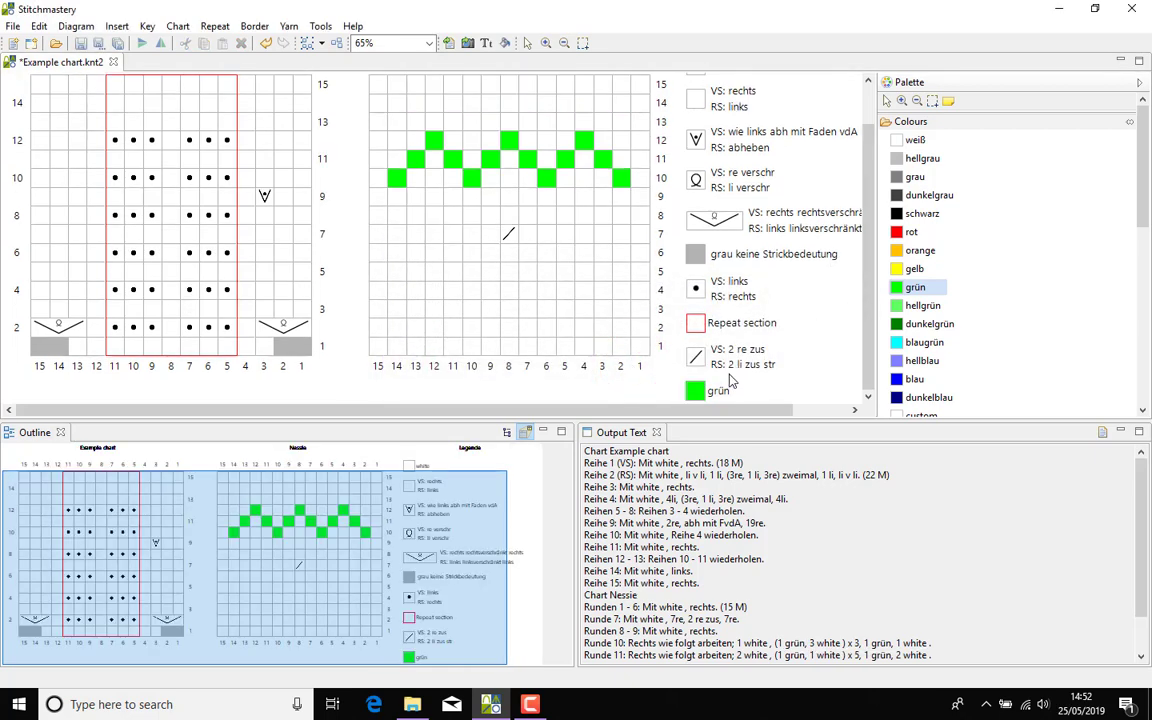
Step: Export the chart as Example chart.txt with colours and stitch glossary included
{"action": "scroll", "scroll_direction": "up", "scroll_amount": 3}
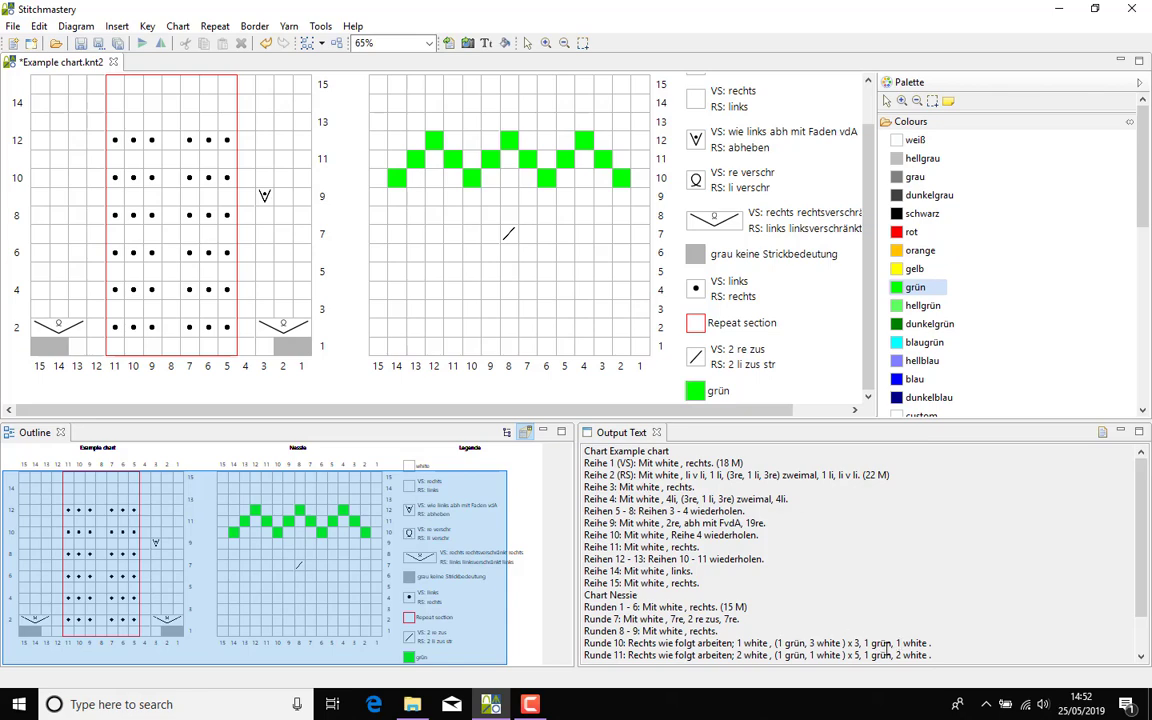
{"action": "left_click", "coordinate": [76, 26]}
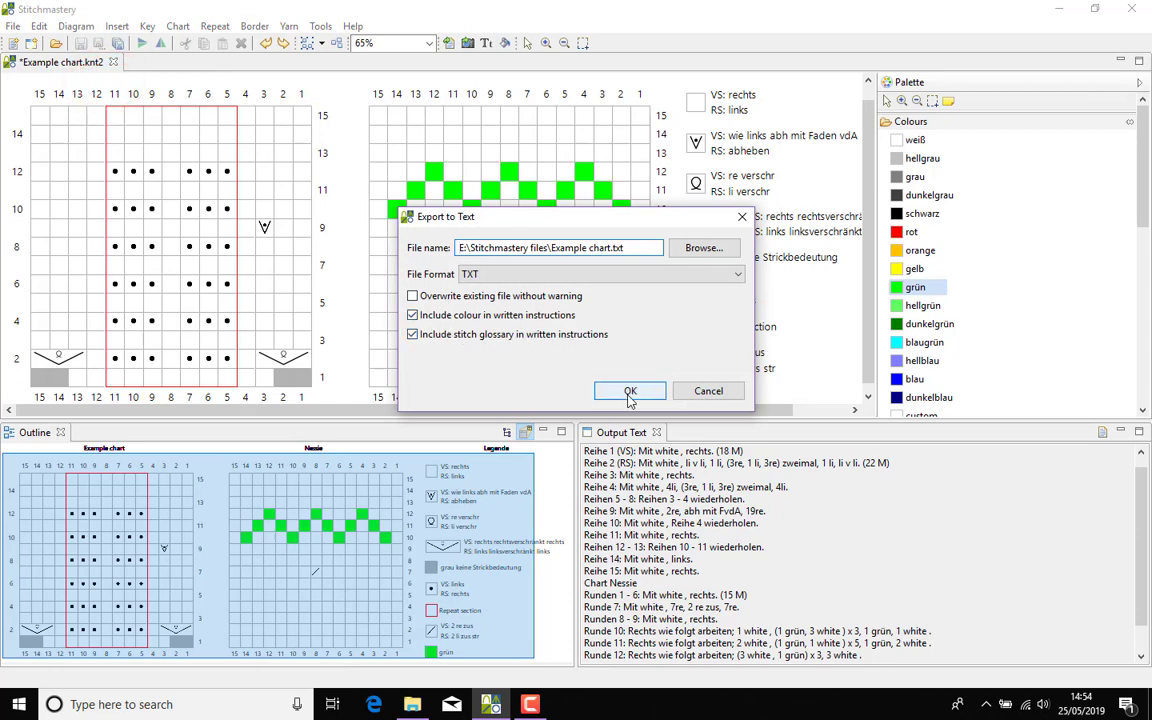
{"action": "left_click", "coordinate": [630, 390]}
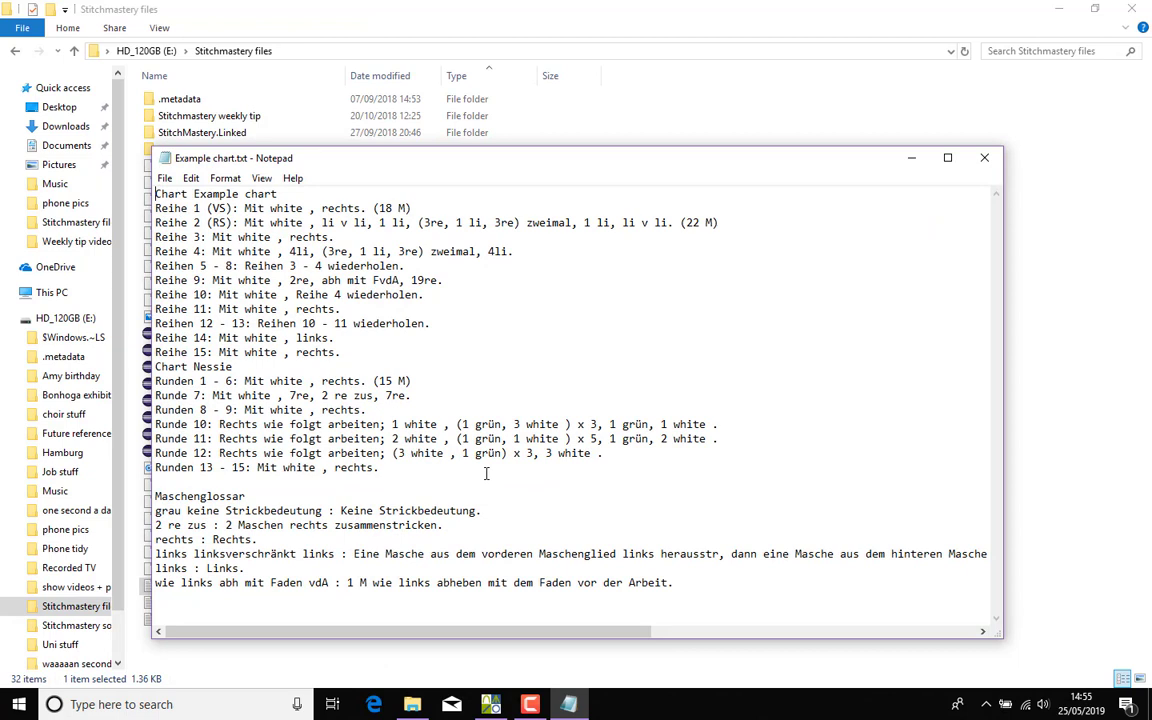
{"action": "left_click", "coordinate": [158, 496]}
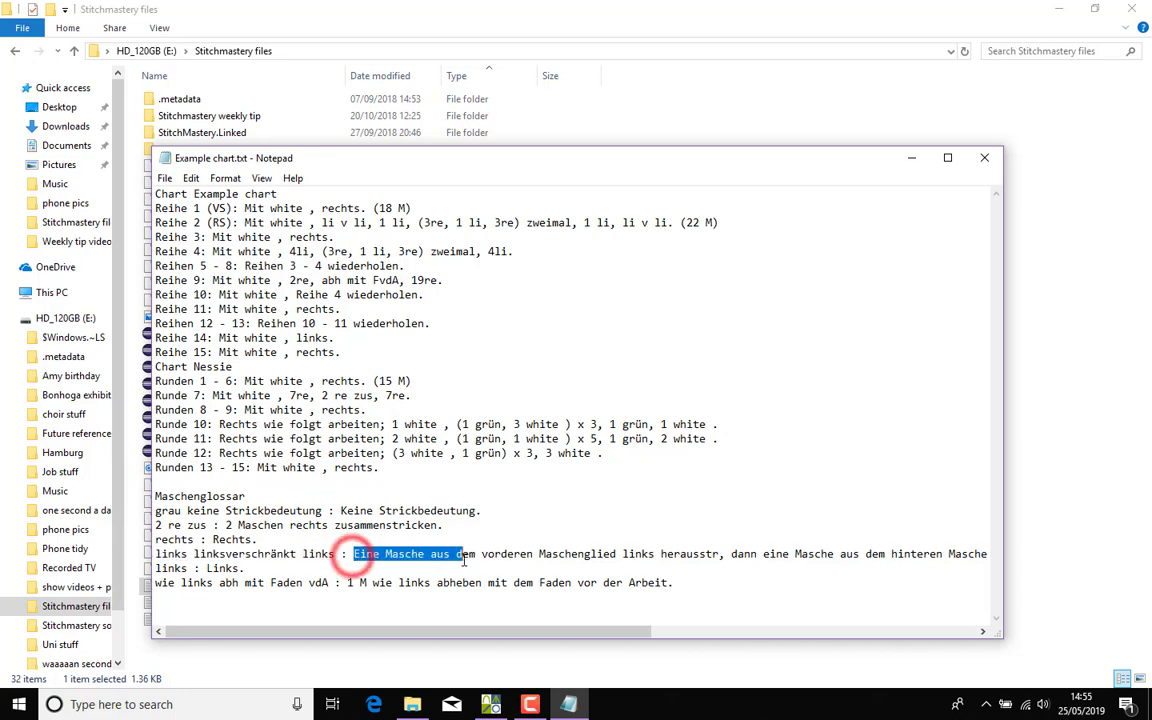
{"action": "left_click", "coordinate": [668, 582]}
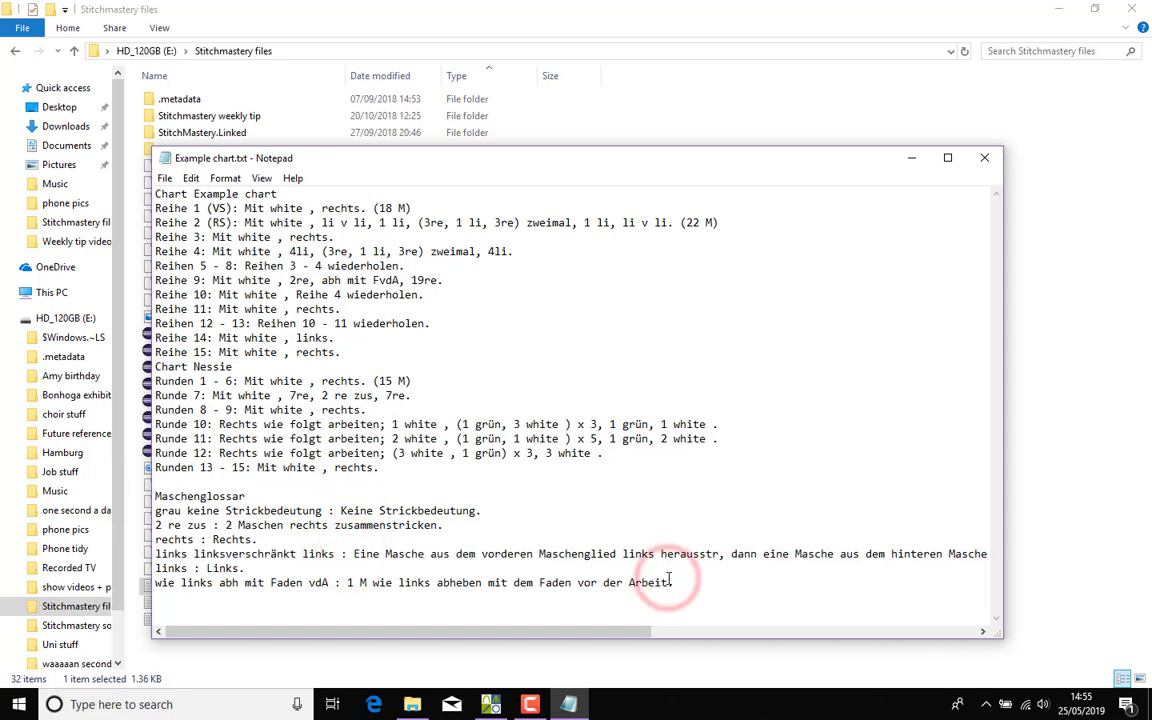